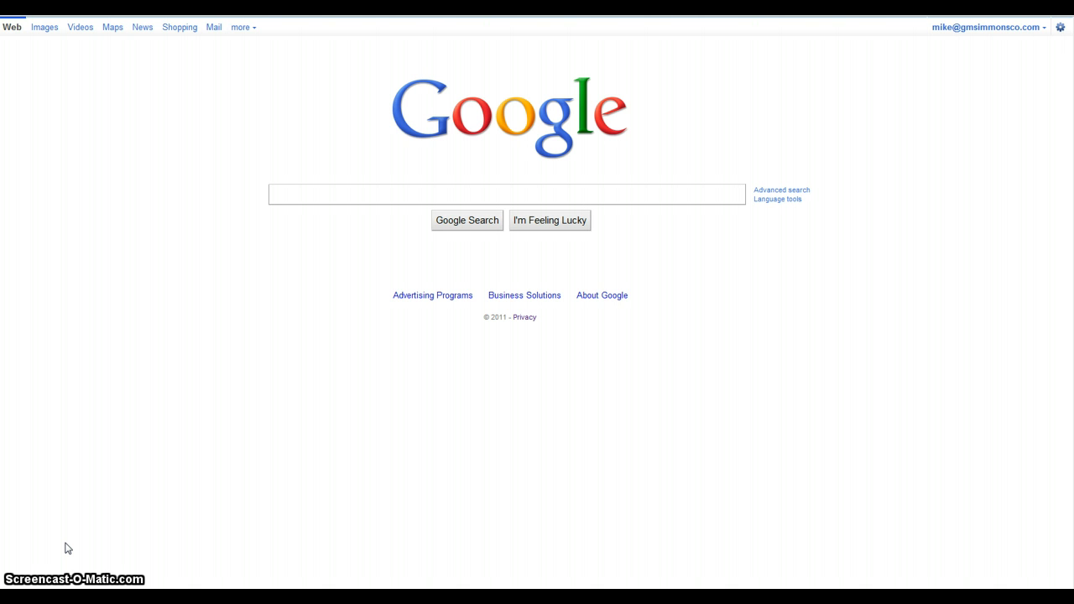
Click the same spot on the Dailymotion page six times over about a minute
{"action": "left_click", "coordinate": [508, 194]}
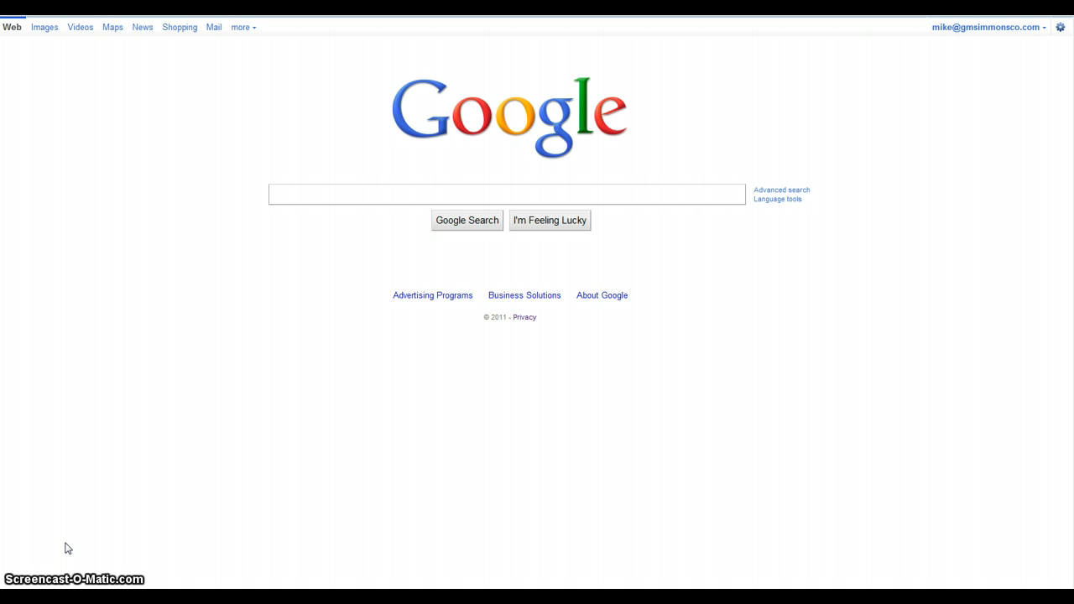
{"action": "left_click", "coordinate": [508, 193]}
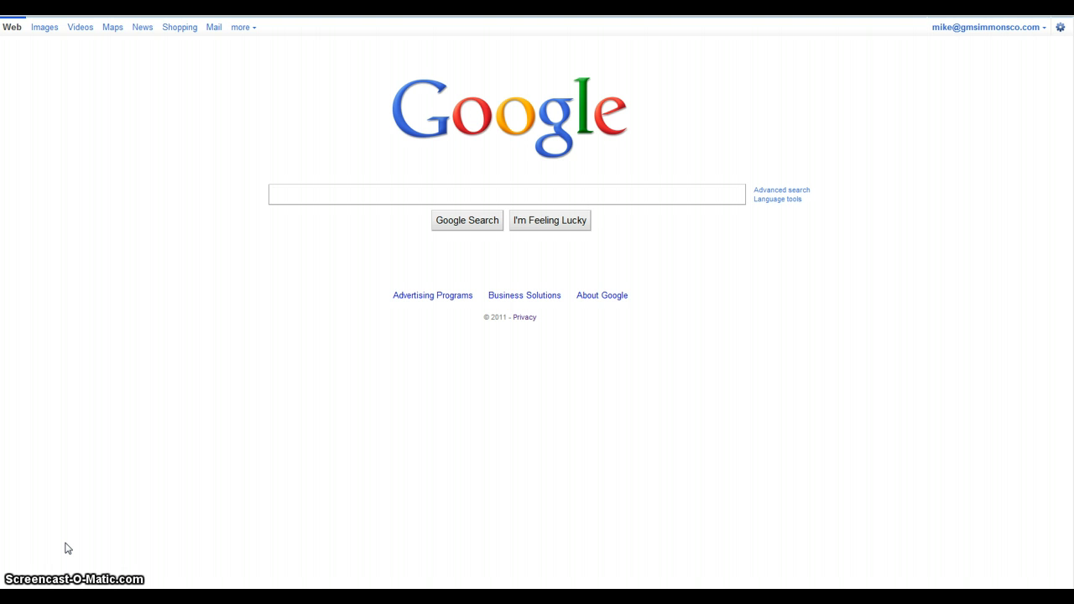
{"action": "left_click", "coordinate": [507, 194]}
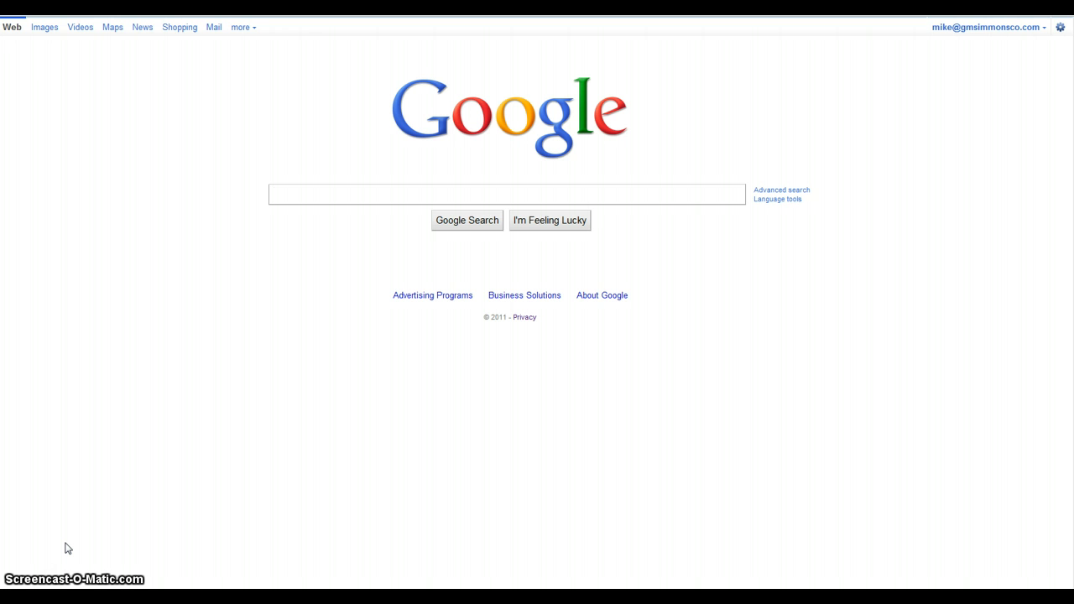
{"action": "left_click", "coordinate": [508, 194]}
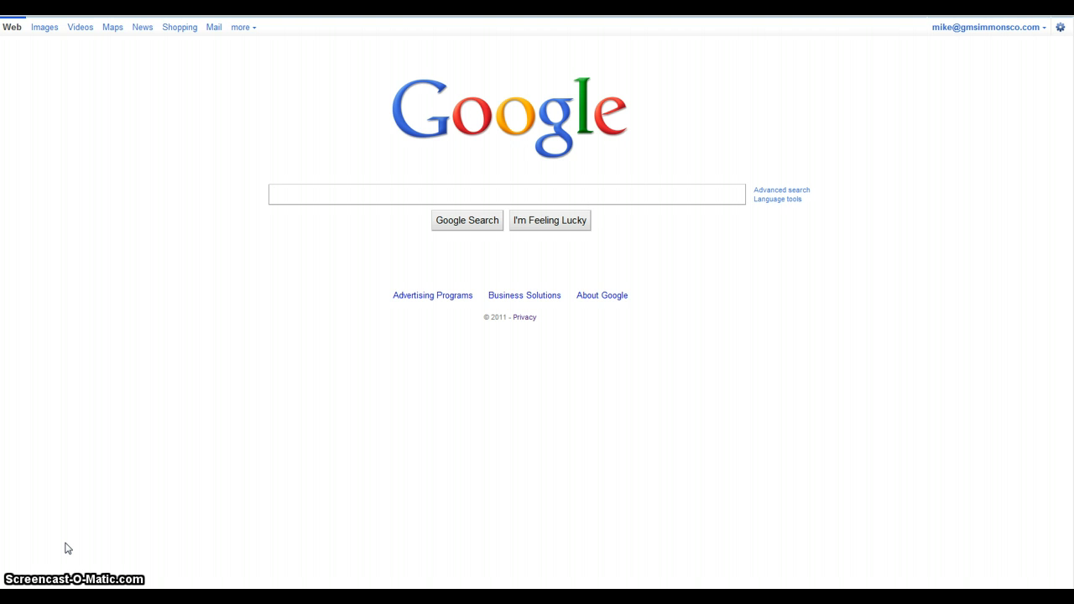
{"action": "left_click", "coordinate": [508, 194]}
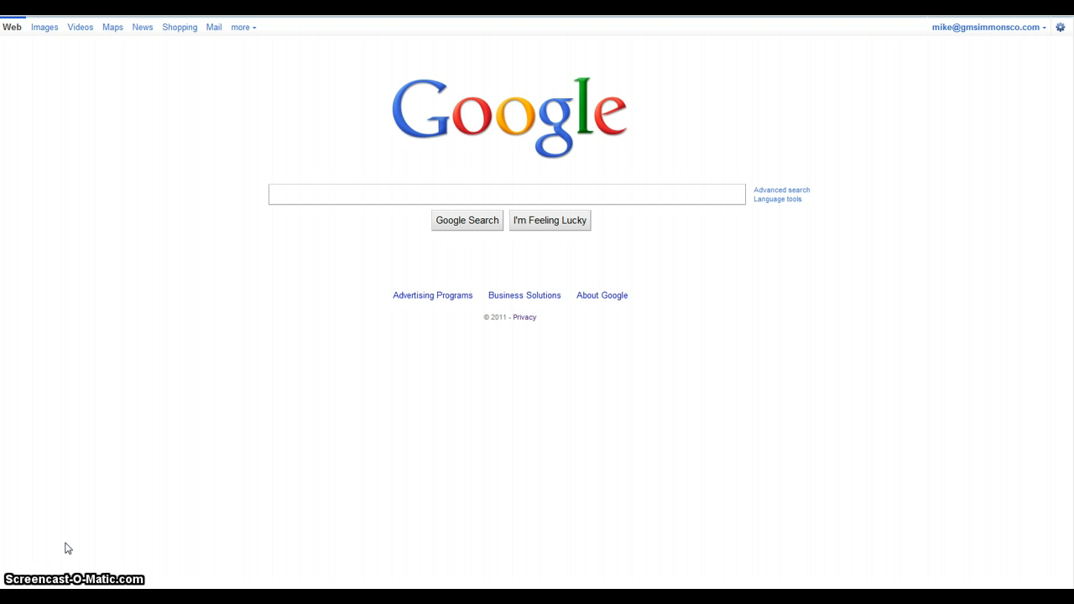
{"action": "left_click", "coordinate": [507, 194]}
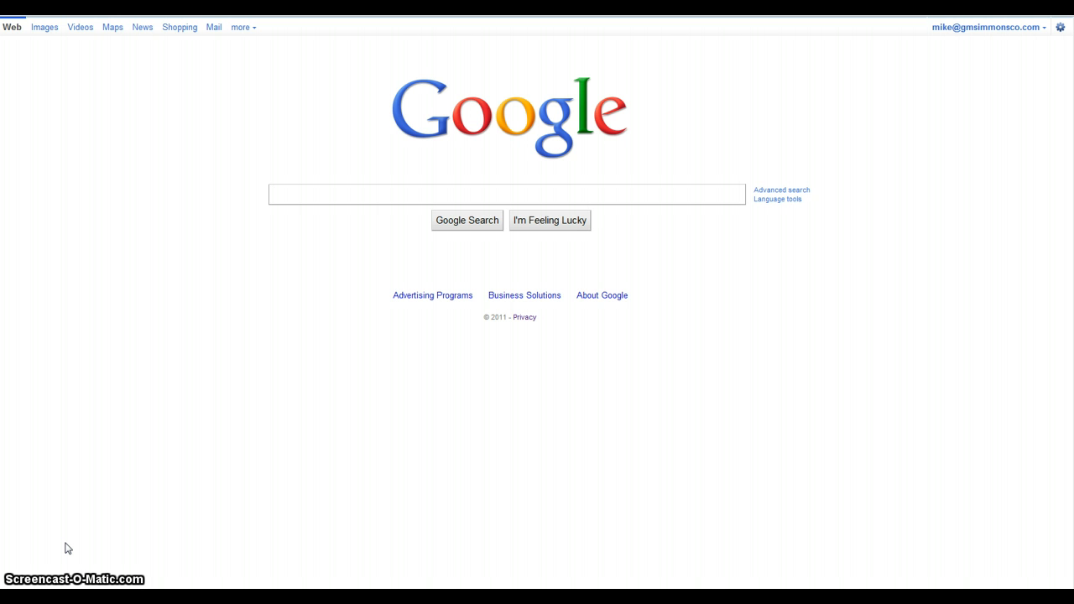
Type 'chea', then play and pause the 349 Dollar Websites video briefly
{"action": "type", "text": "chea"}
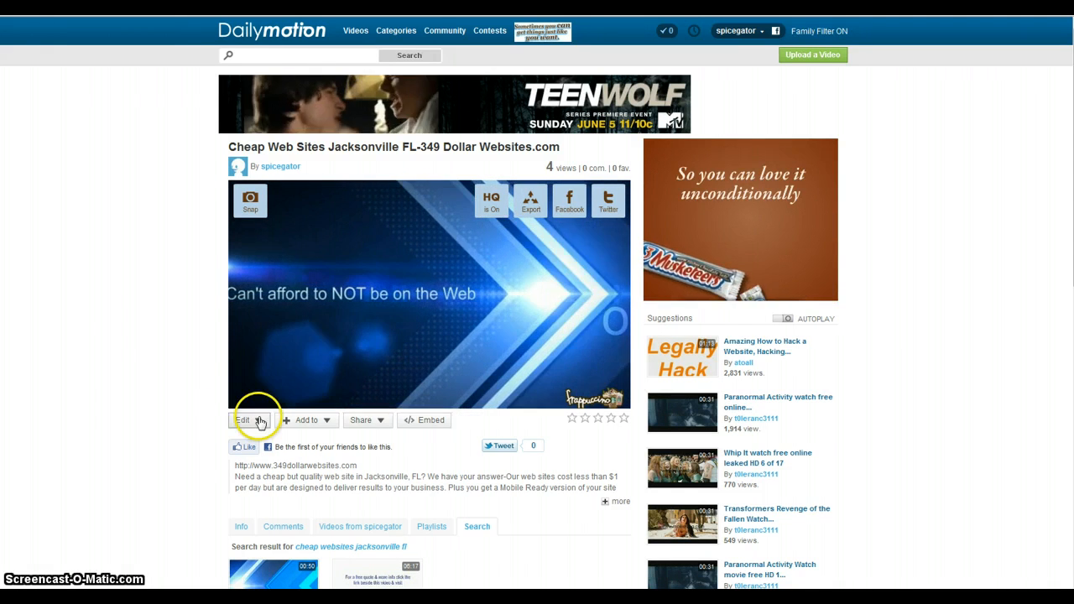
{"action": "left_click", "coordinate": [246, 396]}
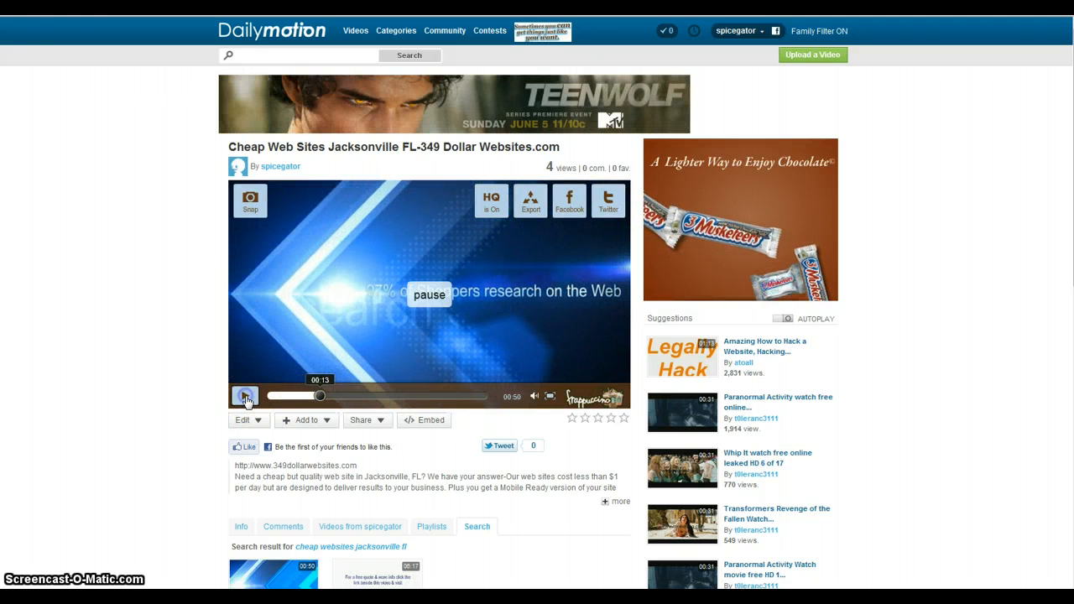
{"action": "left_click", "coordinate": [245, 396]}
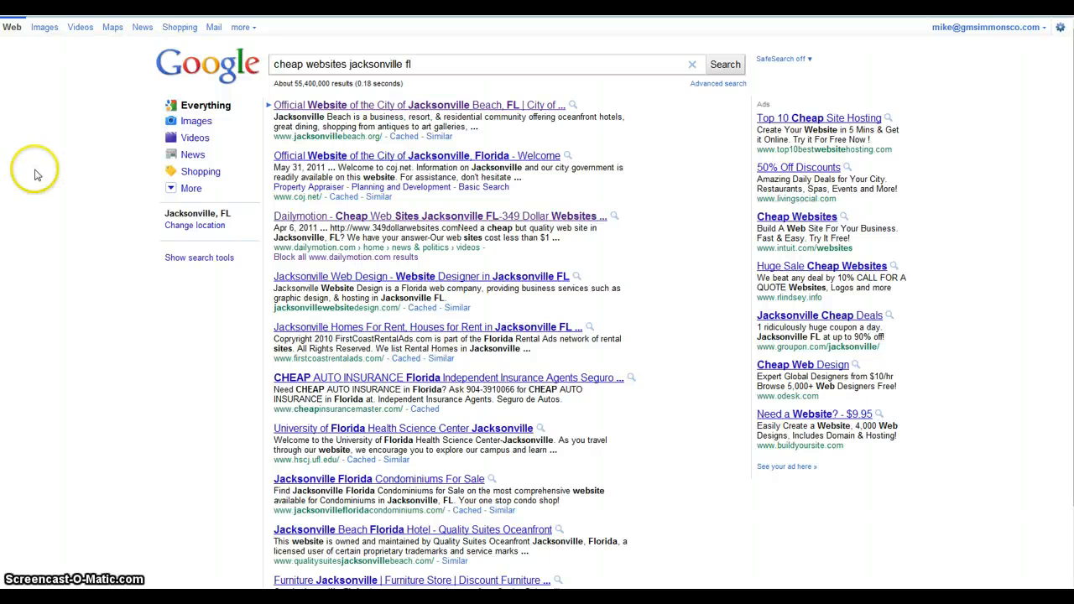
{"action": "mouse_move", "coordinate": [24, 557]}
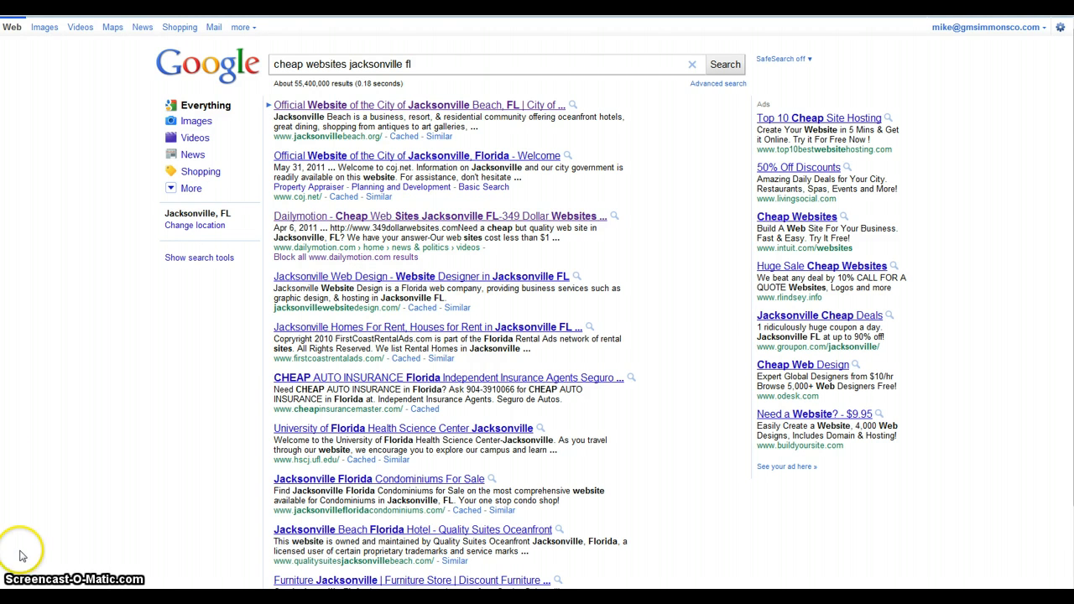
{"action": "mouse_move", "coordinate": [24, 556]}
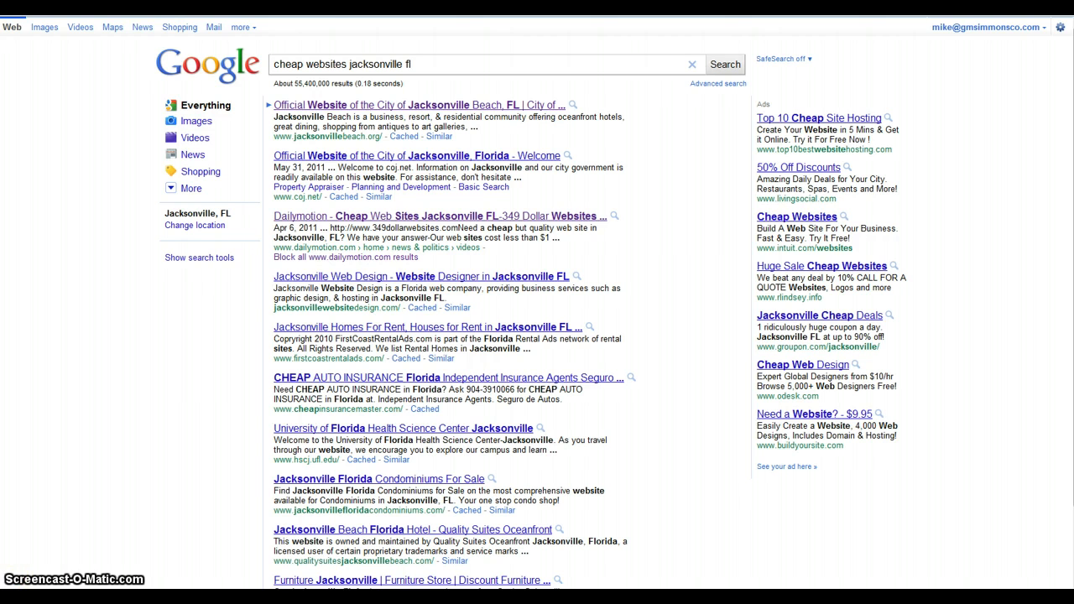